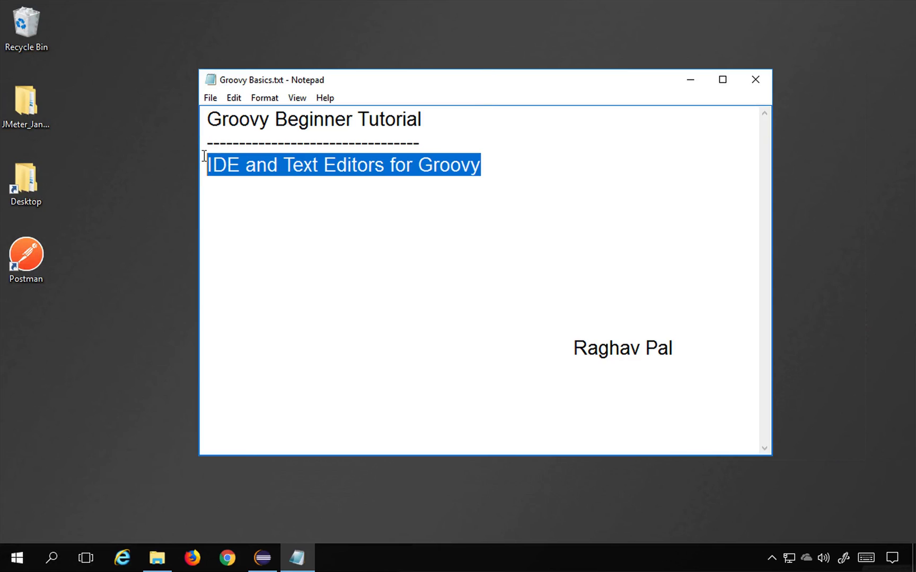
{"action": "mouse_move", "coordinate": [302, 198]}
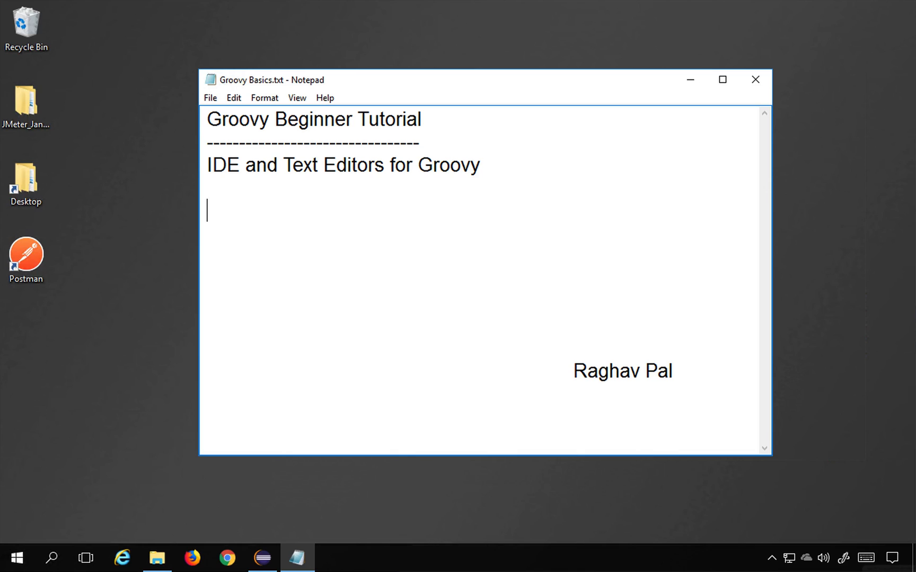
Type 'IDE - Integrated development environment' into the Groovy notes
{"action": "type", "text": "IDE"}
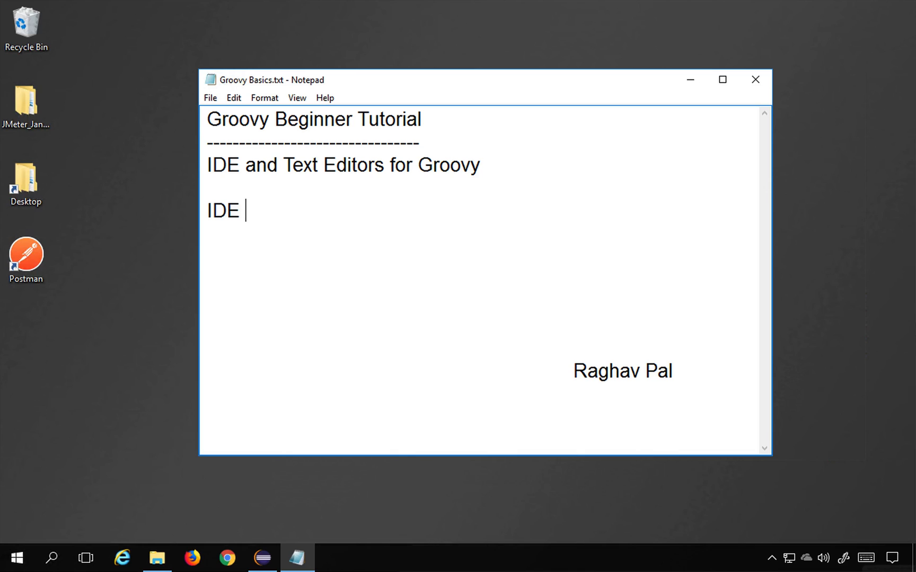
{"action": "type", "text": "- I"}
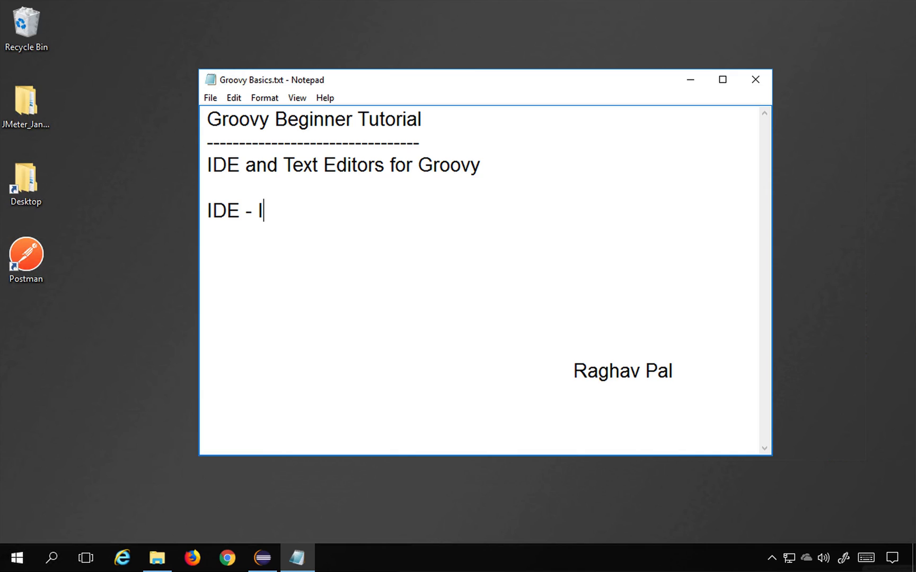
{"action": "type", "text": "ntegrated"}
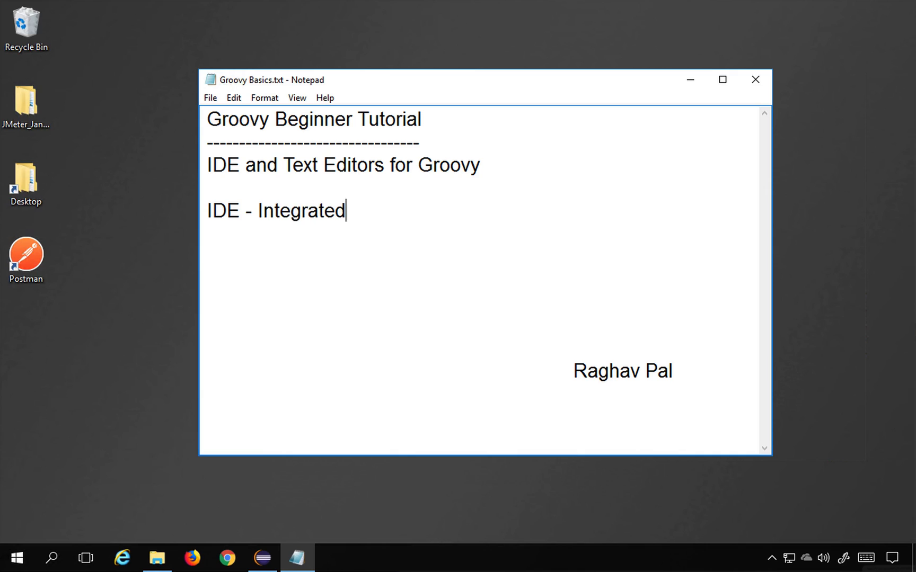
{"action": "type", "text": "developm"}
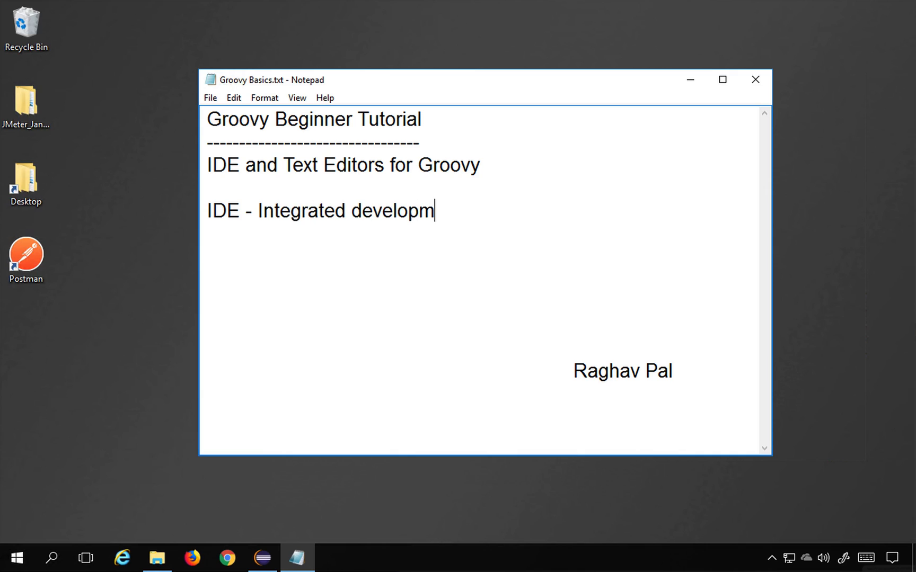
{"action": "type", "text": "ent envi"}
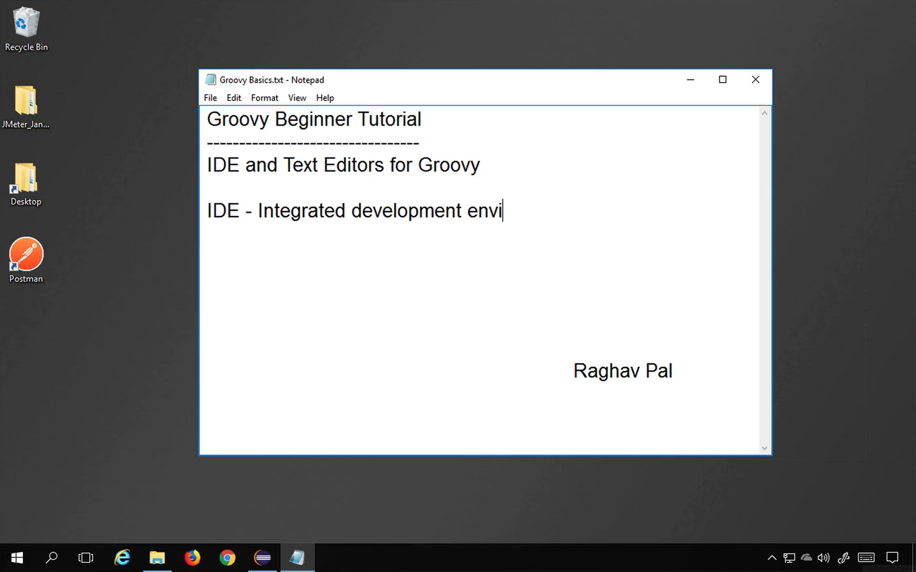
{"action": "type", "text": "ronment"}
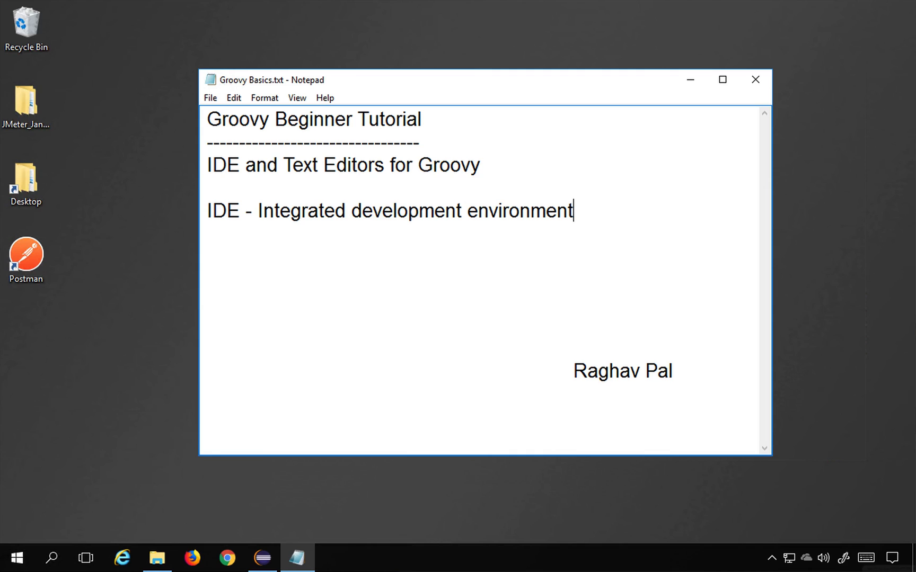
Add a 'Text Editors' heading on a new line below the IDE definition
{"action": "key", "text": "Return"}
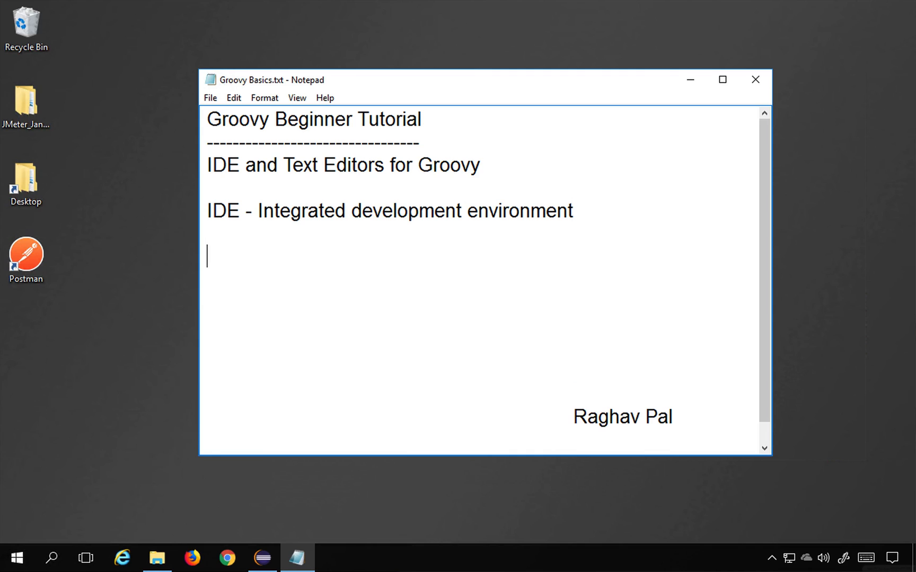
{"action": "type", "text": "Text"}
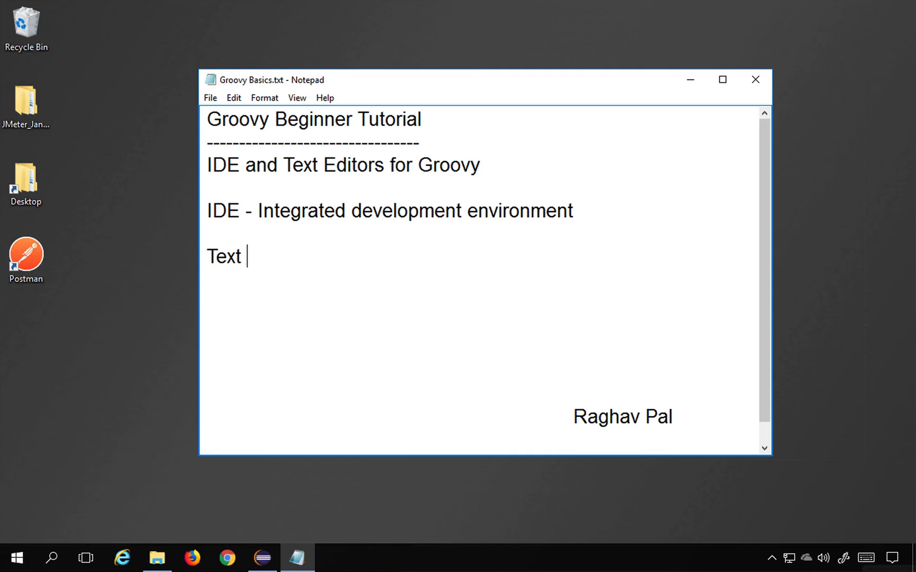
{"action": "type", "text": "Editors"}
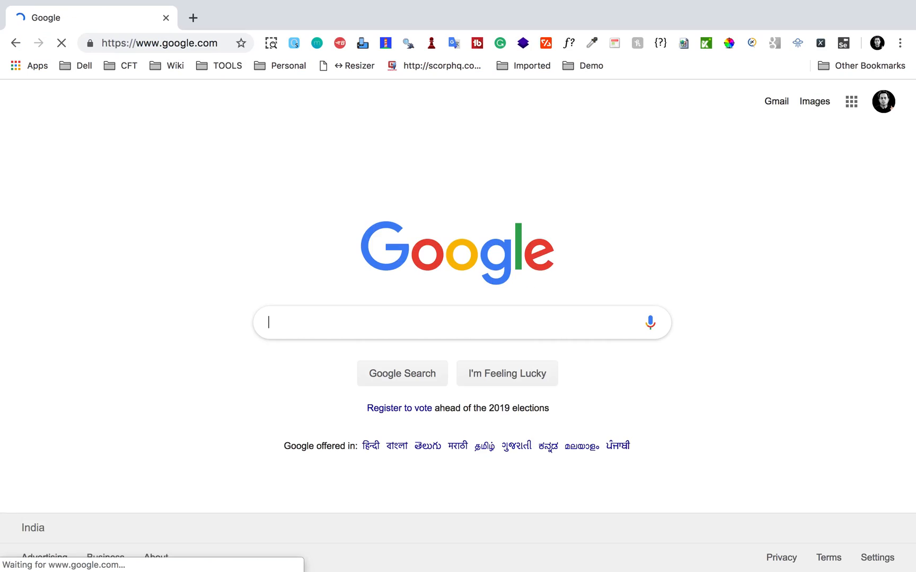
Search for groovy and go to the Apache Groovy website's documentation section
{"action": "type", "text": "groovy"}
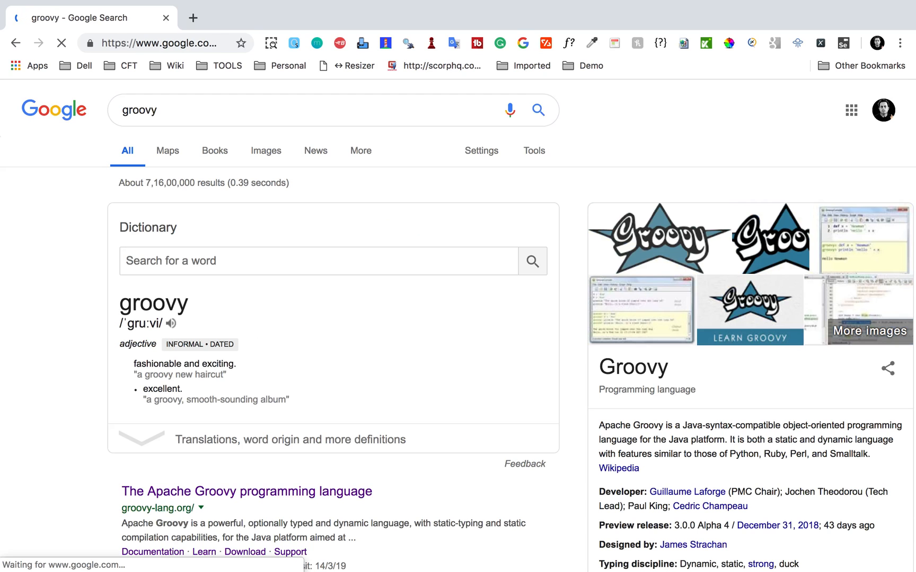
{"action": "scroll", "scroll_direction": "down", "scroll_amount": 3}
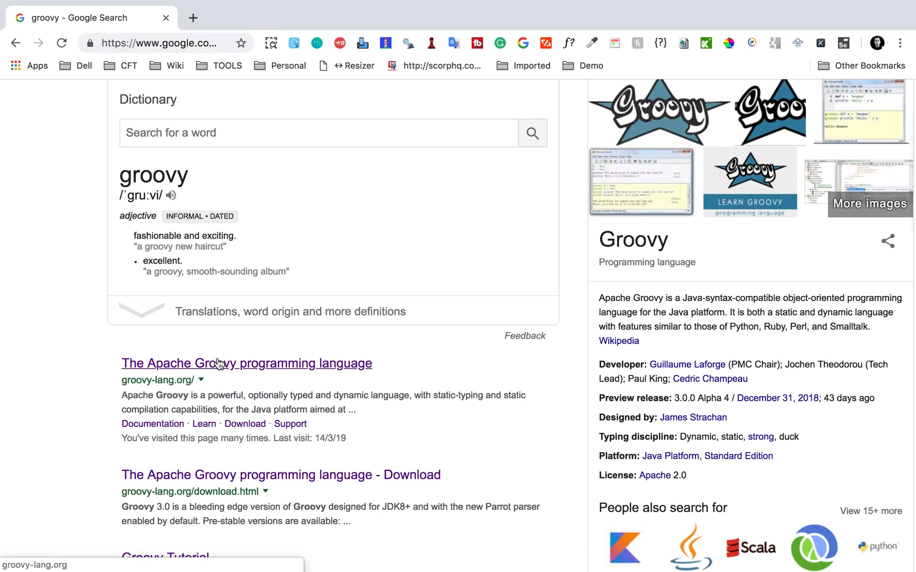
{"action": "left_click", "coordinate": [246, 362]}
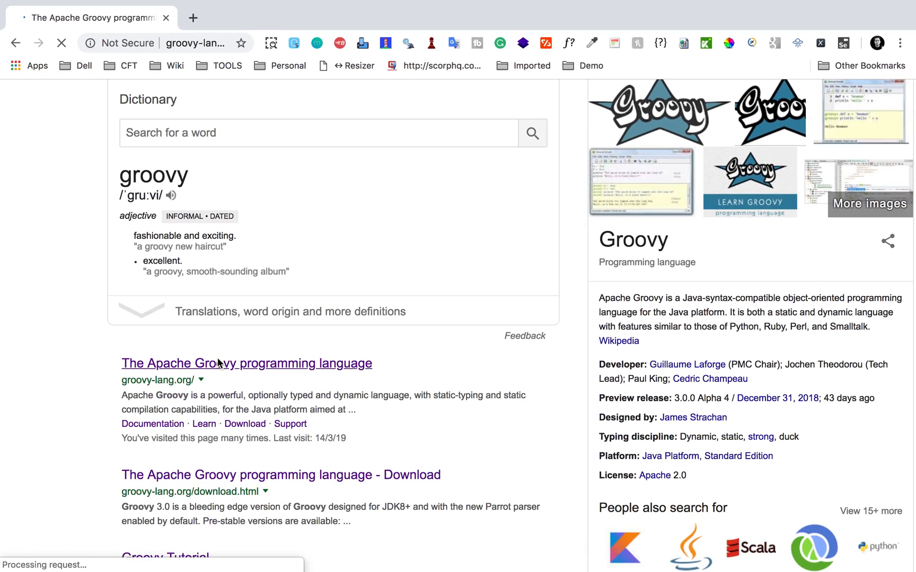
{"action": "left_click", "coordinate": [246, 363]}
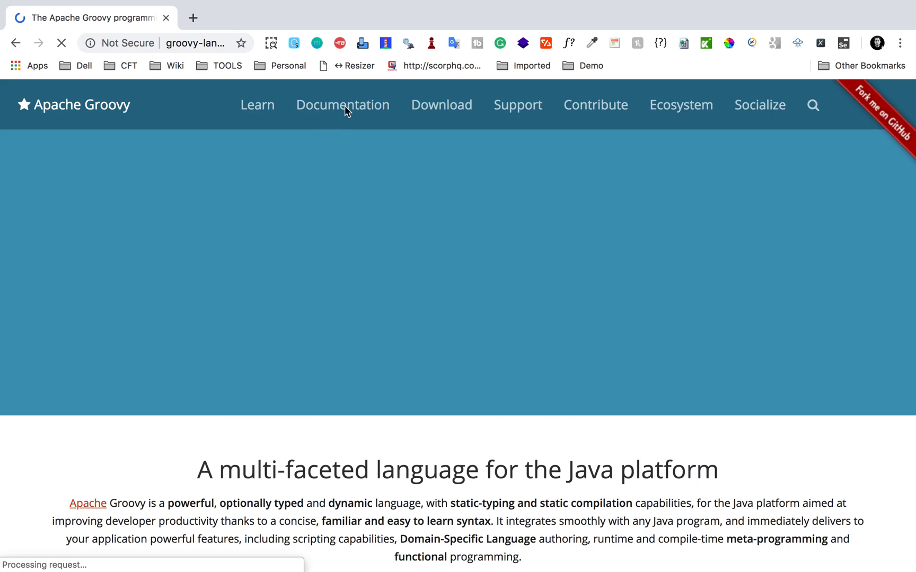
{"action": "left_click", "coordinate": [343, 105]}
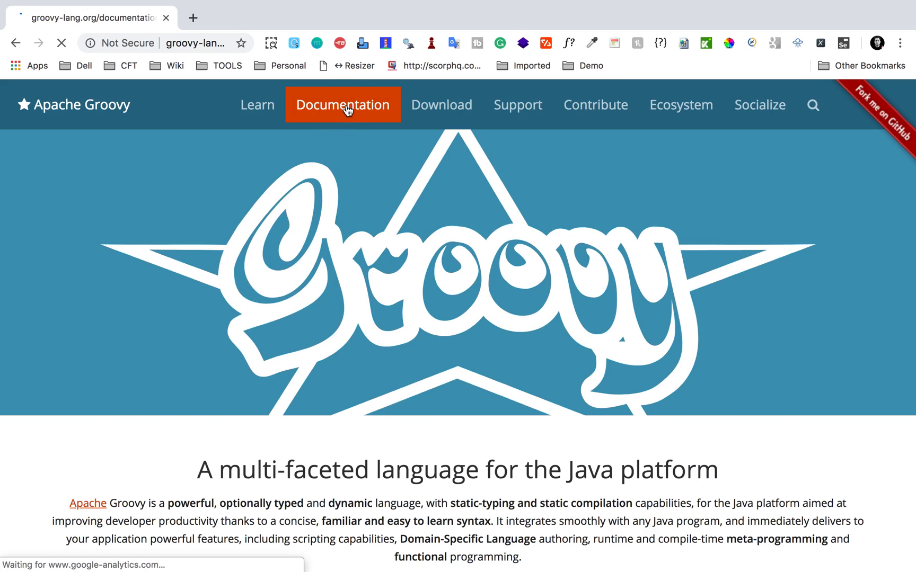
{"action": "left_click", "coordinate": [343, 105]}
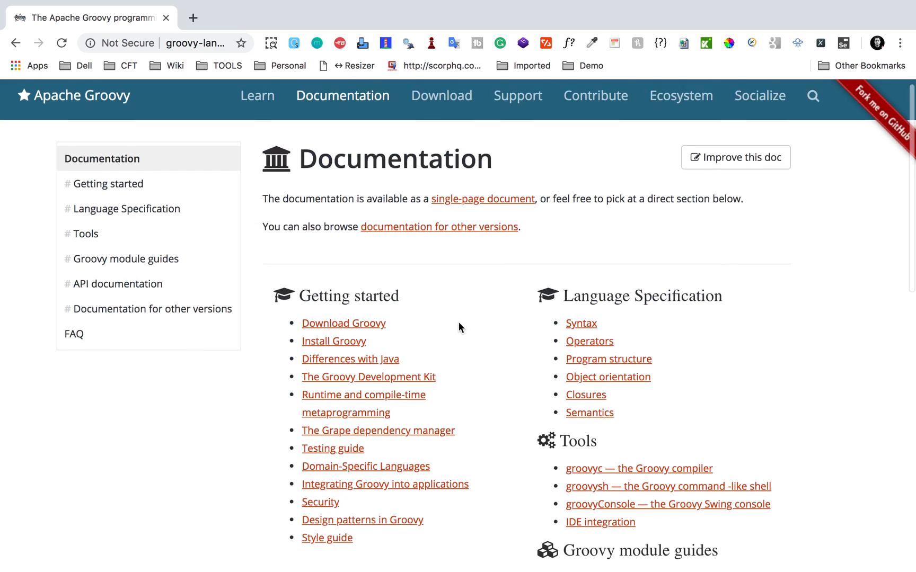
{"action": "scroll", "scroll_direction": "down", "scroll_amount": 3}
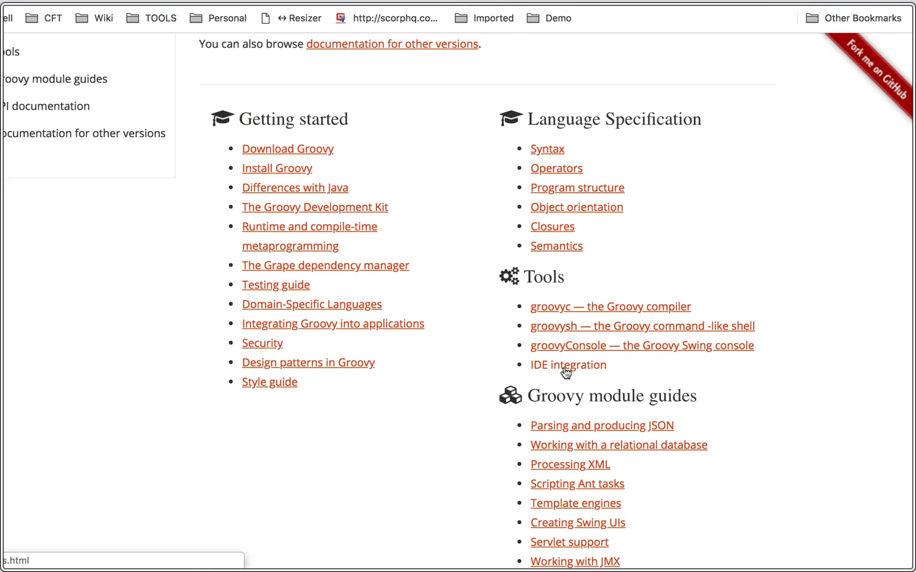
{"action": "left_click", "coordinate": [567, 365]}
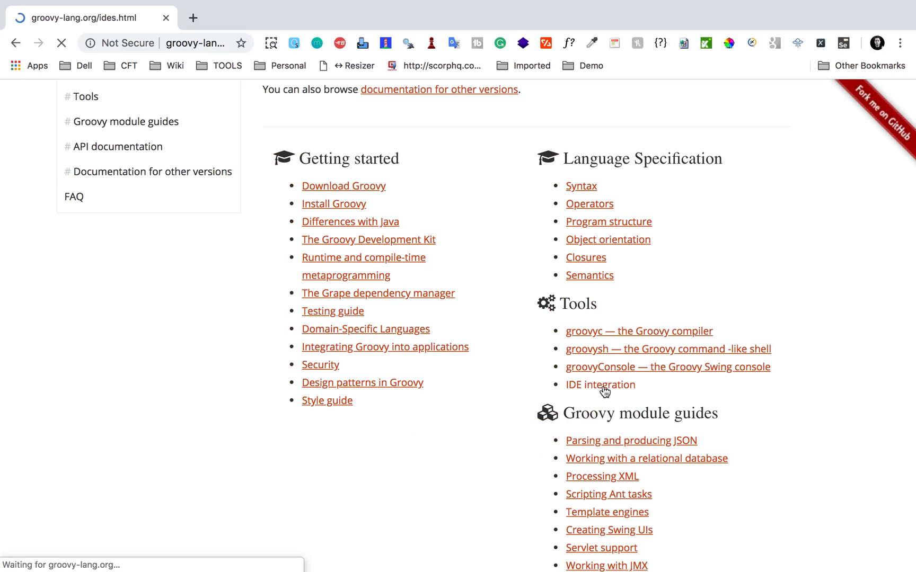
{"action": "left_click", "coordinate": [600, 384]}
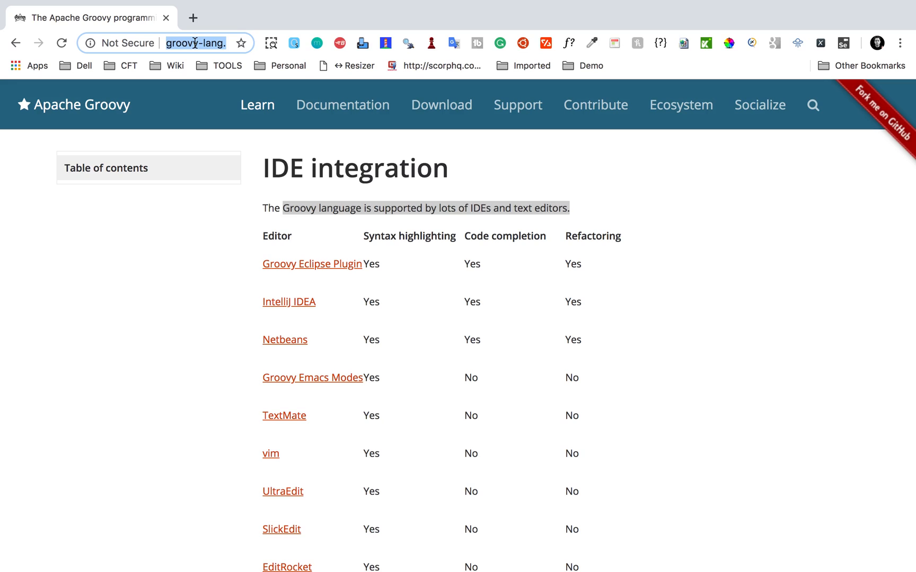
{"action": "left_click", "coordinate": [296, 557]}
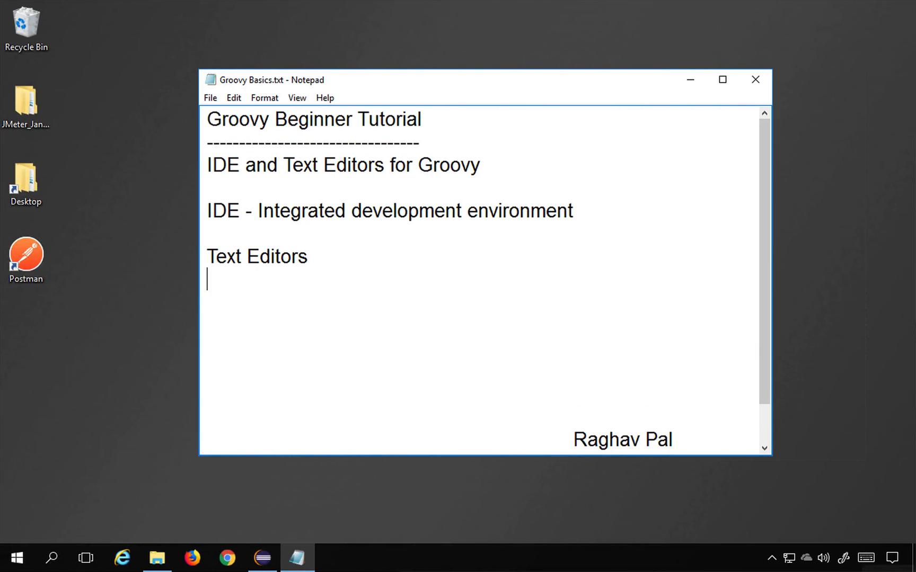
{"action": "type", "text": "http://groovy-lang.org/ides.html"}
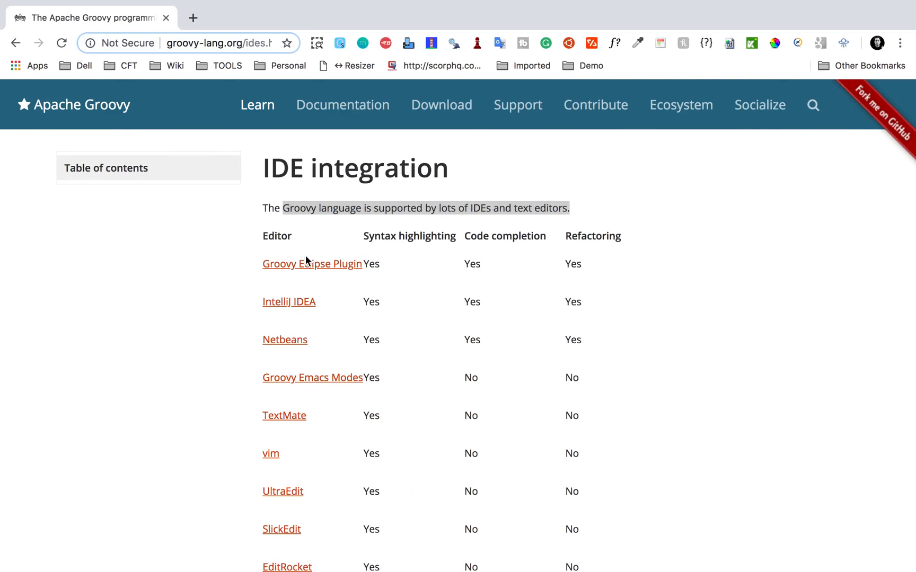
{"action": "scroll", "scroll_direction": "down", "scroll_amount": 3}
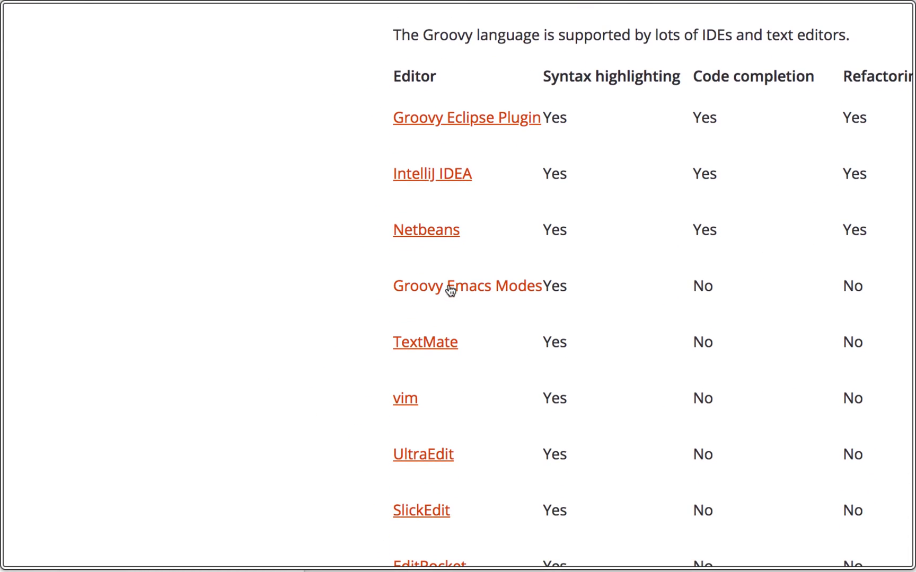
{"action": "scroll", "scroll_direction": "down", "scroll_amount": 3}
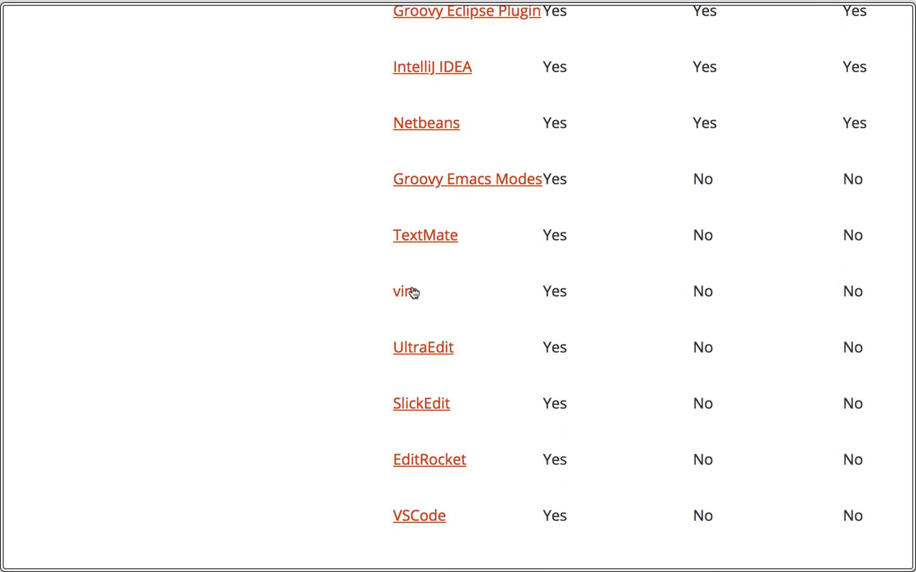
{"action": "scroll", "scroll_direction": "down", "scroll_amount": 3}
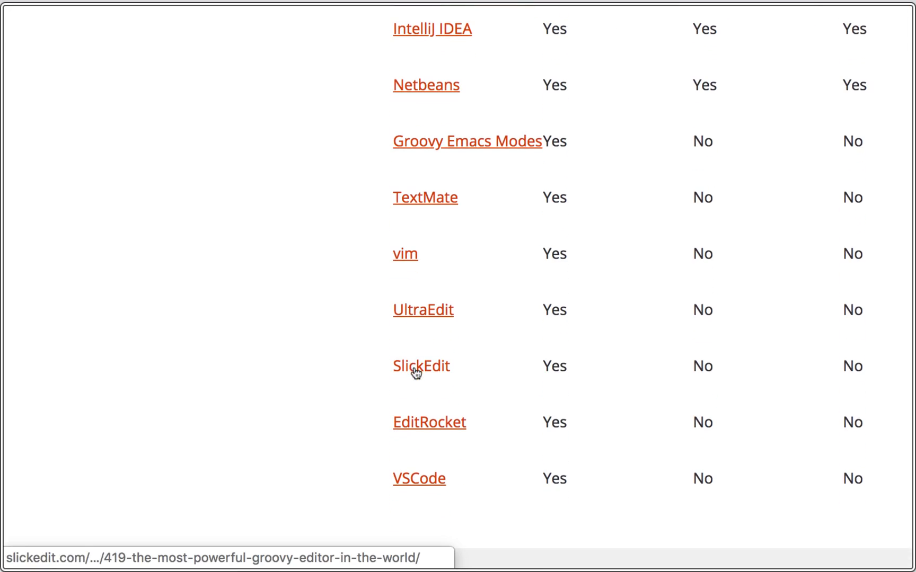
{"action": "scroll", "scroll_direction": "up", "scroll_amount": 3}
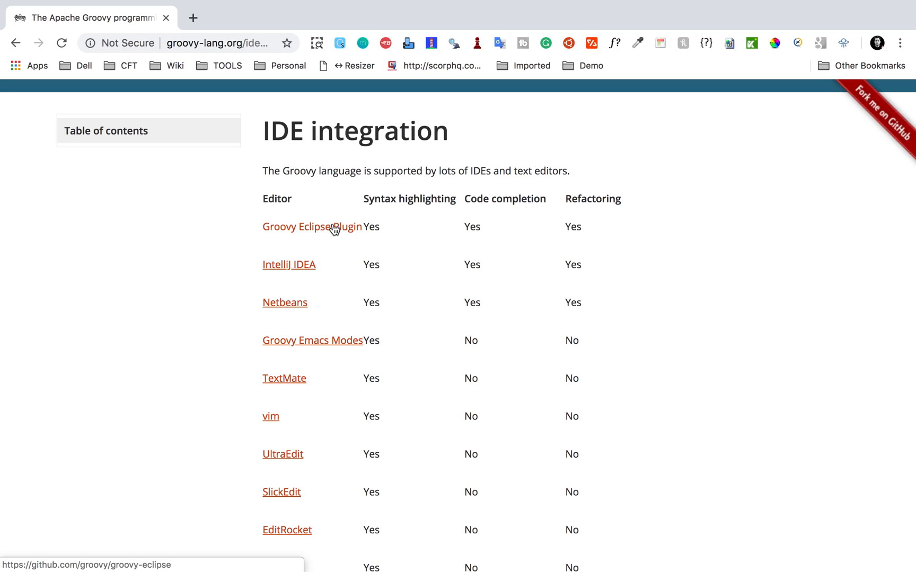
{"action": "mouse_move", "coordinate": [311, 267]}
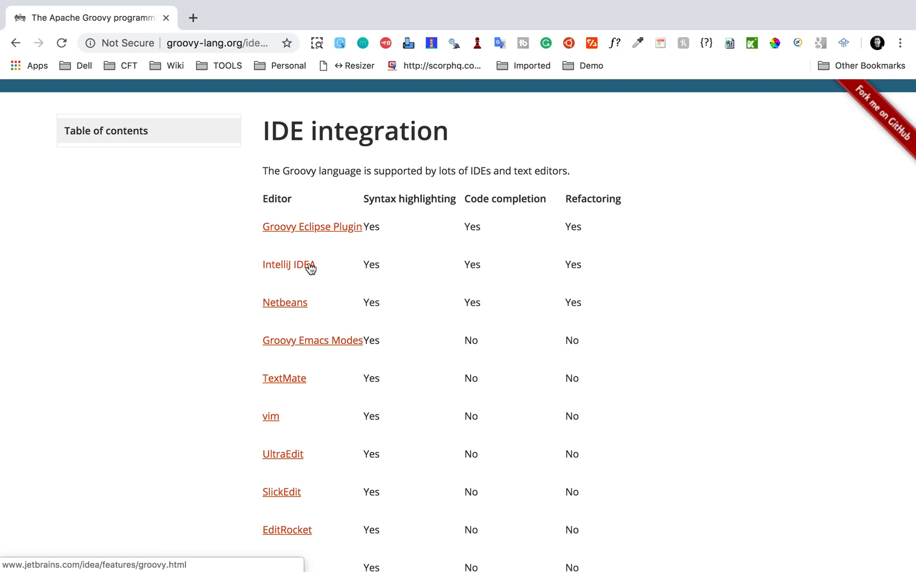
{"action": "mouse_move", "coordinate": [353, 260]}
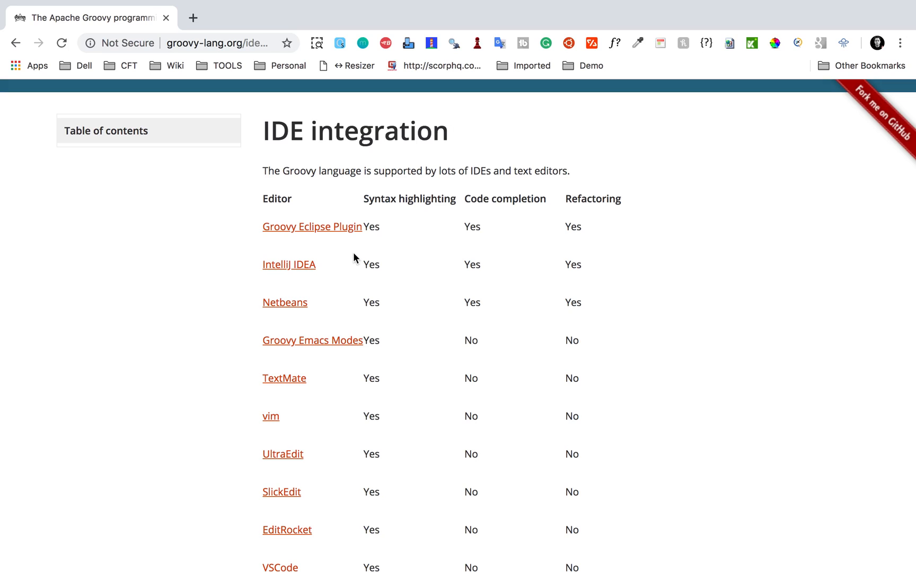
{"action": "mouse_move", "coordinate": [312, 227]}
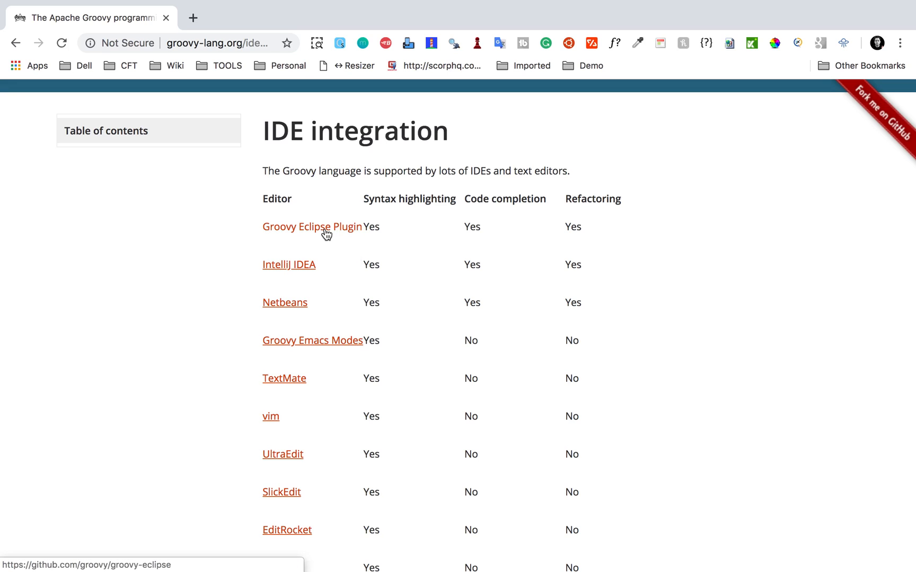
{"action": "scroll", "scroll_direction": "down", "scroll_amount": 3}
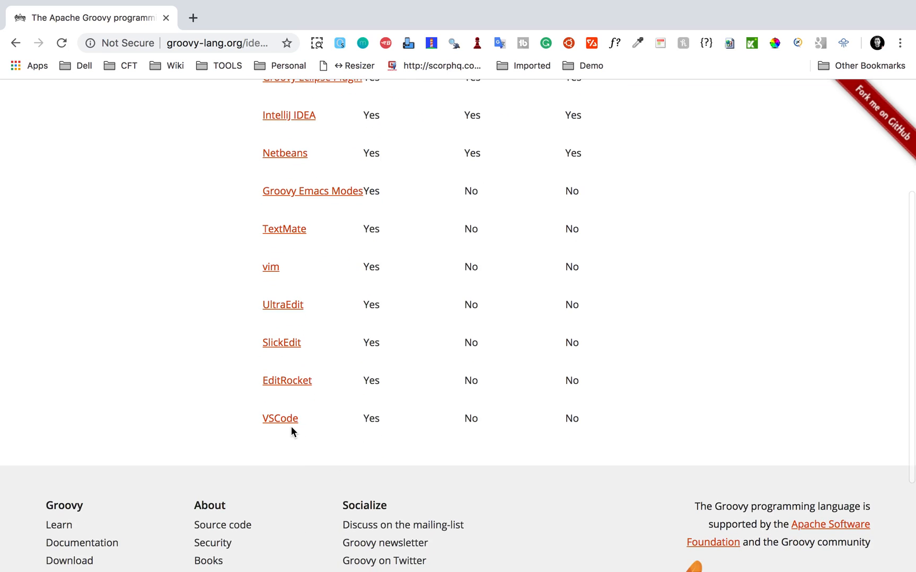
{"action": "scroll", "scroll_direction": "up", "scroll_amount": 3}
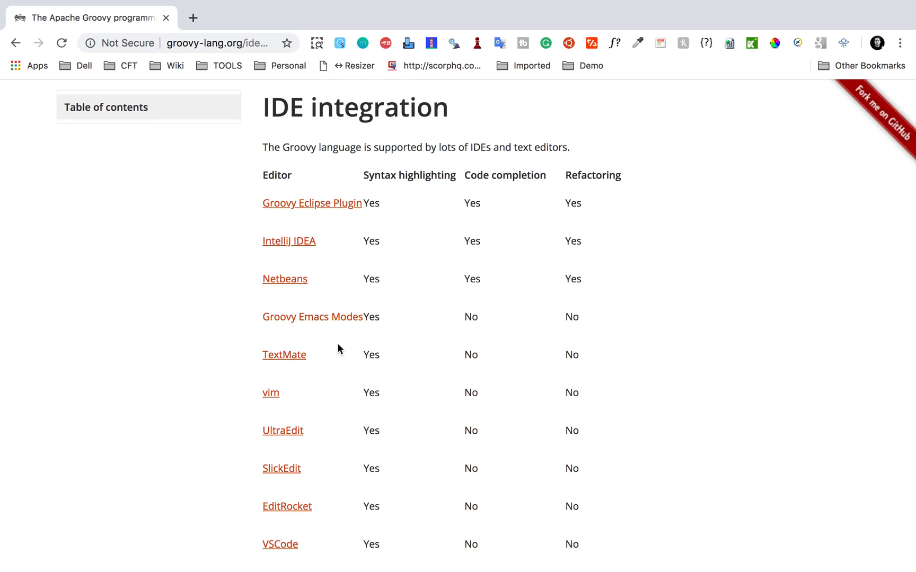
{"action": "scroll", "scroll_direction": "down", "scroll_amount": 3}
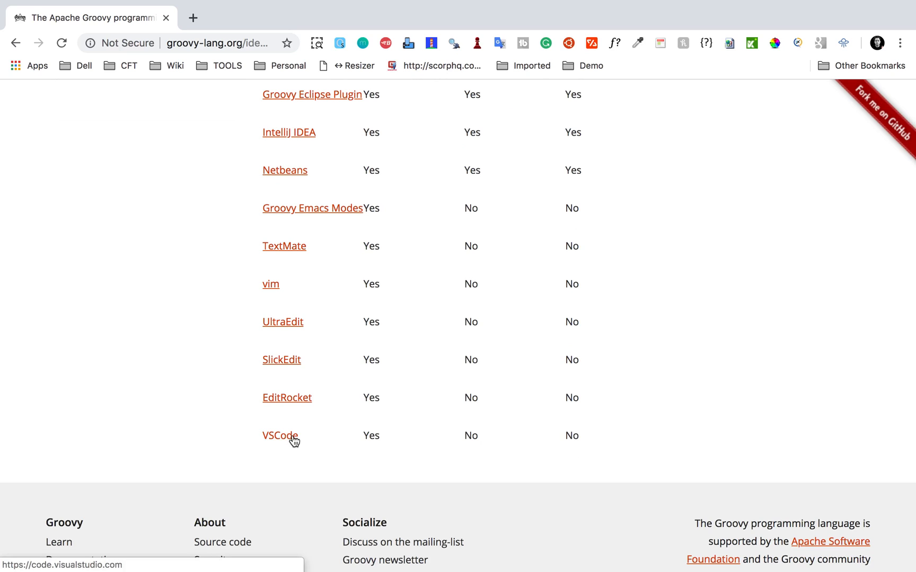
{"action": "scroll", "scroll_direction": "up", "scroll_amount": 3}
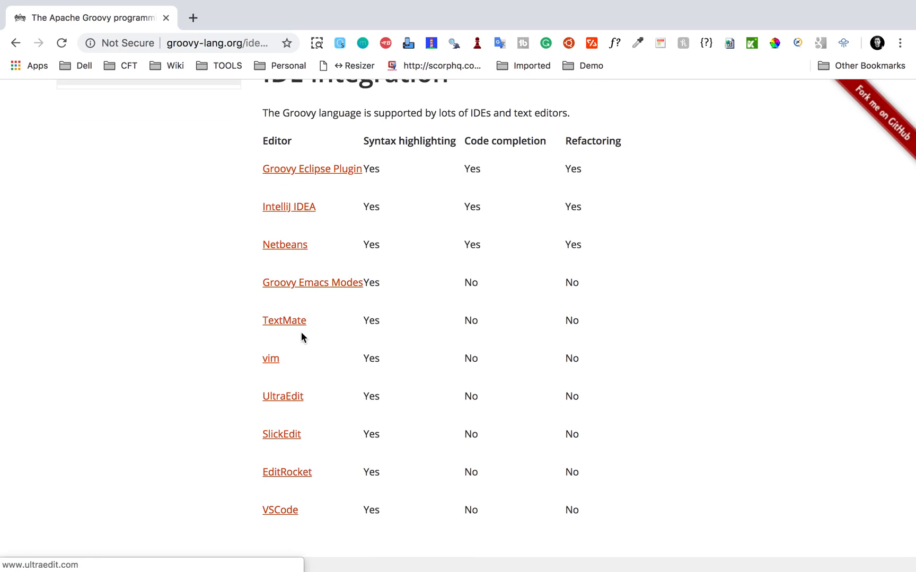
{"action": "mouse_move", "coordinate": [302, 201]}
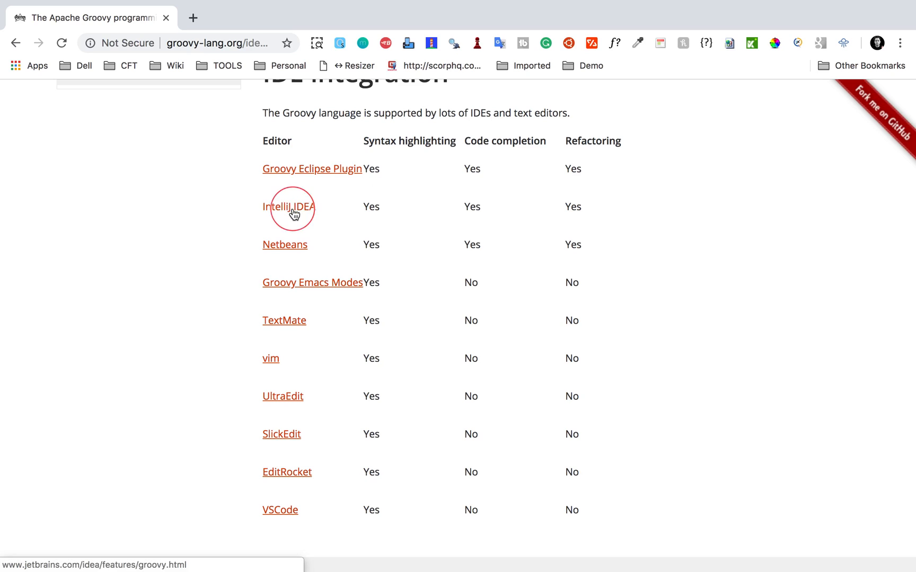
Open IntelliJ IDEA's page in a new tab, return to the Groovy tab, and refocus the notes
{"action": "left_click", "coordinate": [289, 206]}
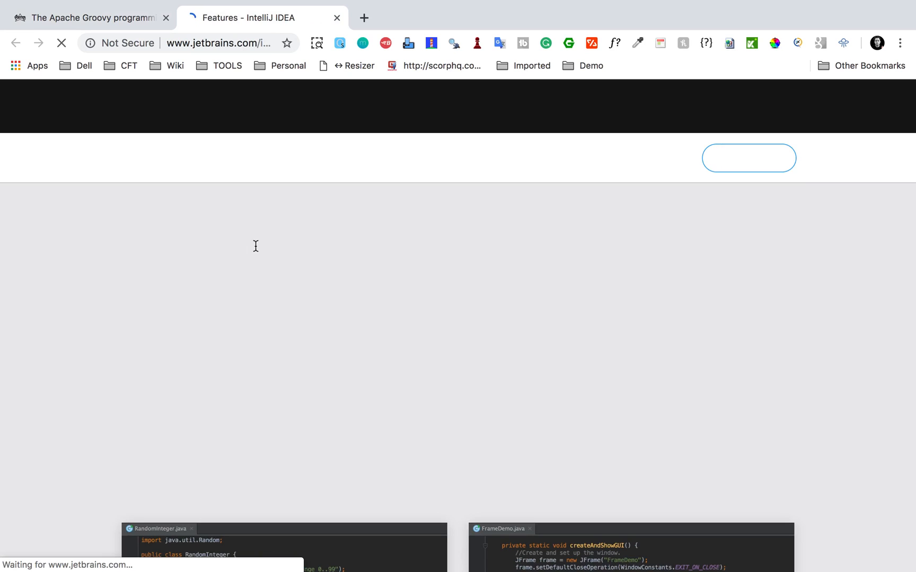
{"action": "scroll", "scroll_direction": "up", "scroll_amount": 3}
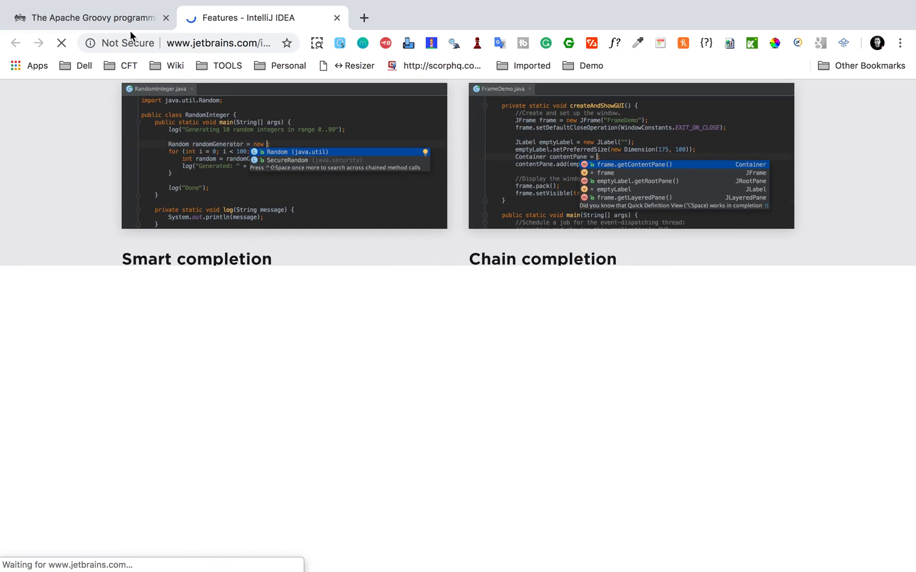
{"action": "left_click", "coordinate": [87, 18]}
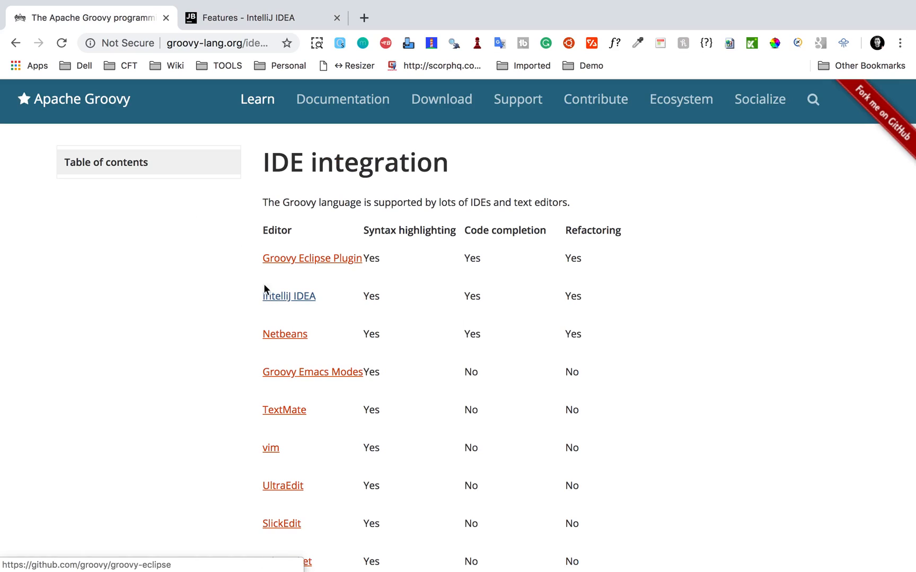
{"action": "mouse_move", "coordinate": [226, 294]}
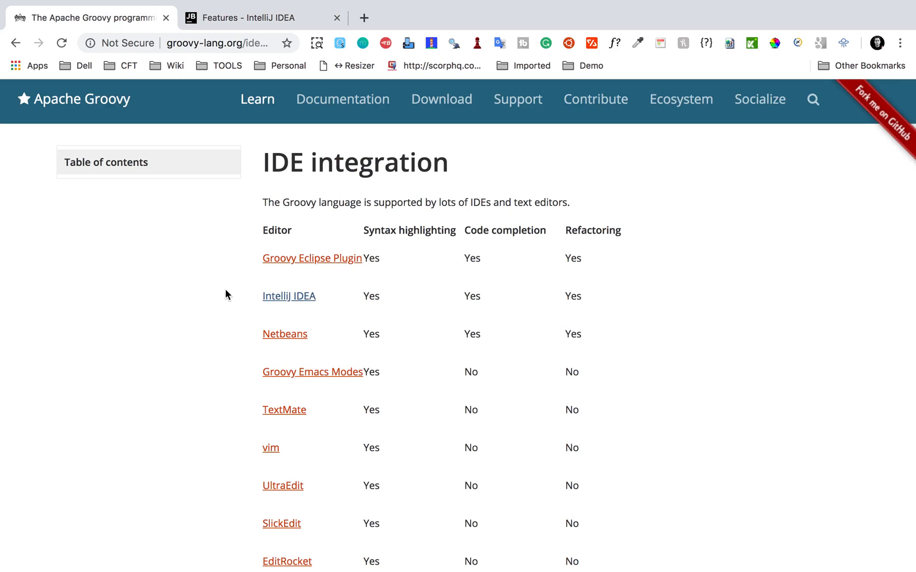
{"action": "mouse_move", "coordinate": [286, 272]}
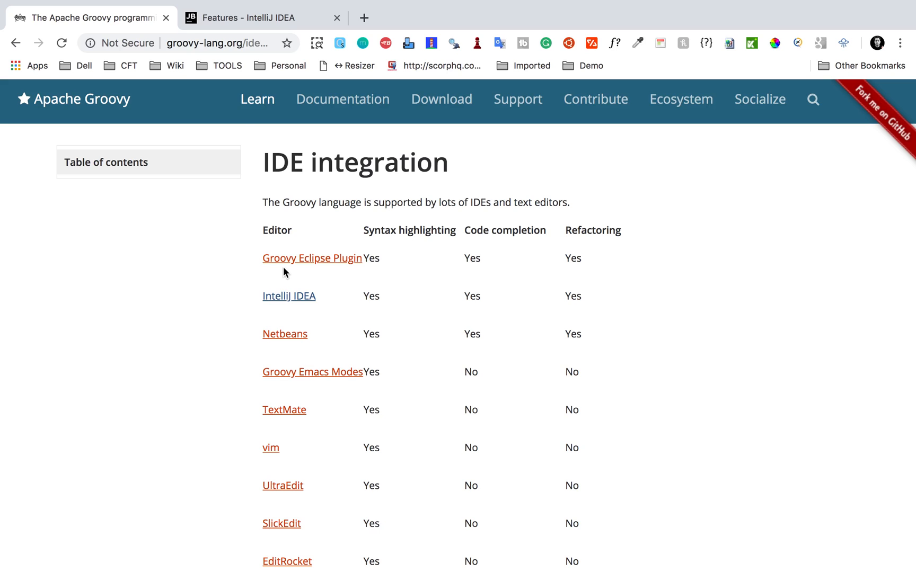
{"action": "left_click", "coordinate": [233, 557]}
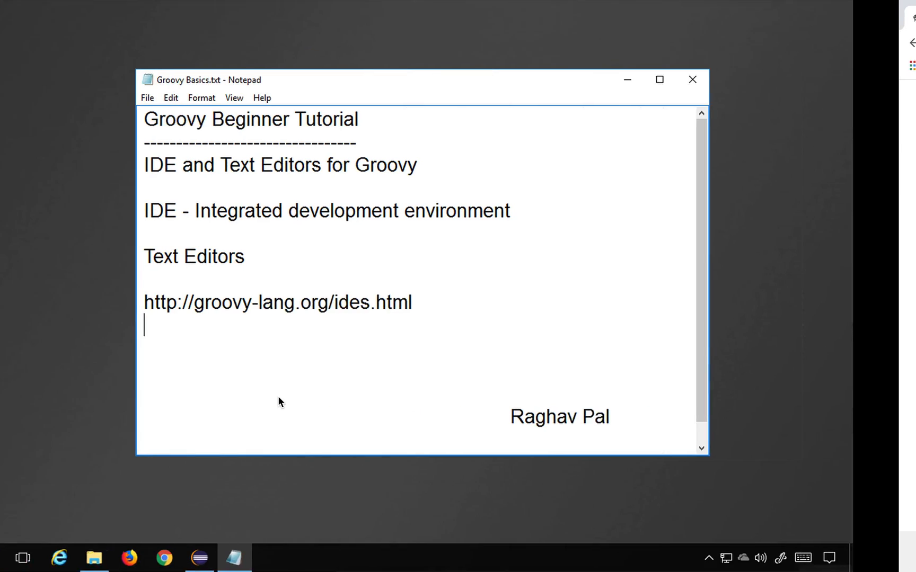